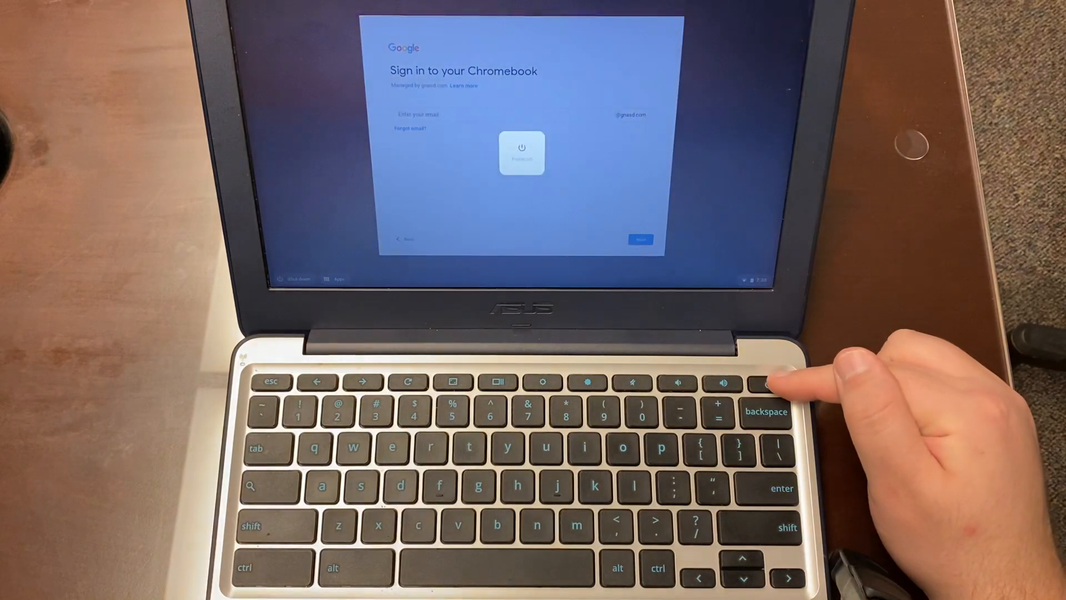
- Shut down the Chromebook using Power off on the sign-in screen
{"action": "left_click", "coordinate": [768, 381]}
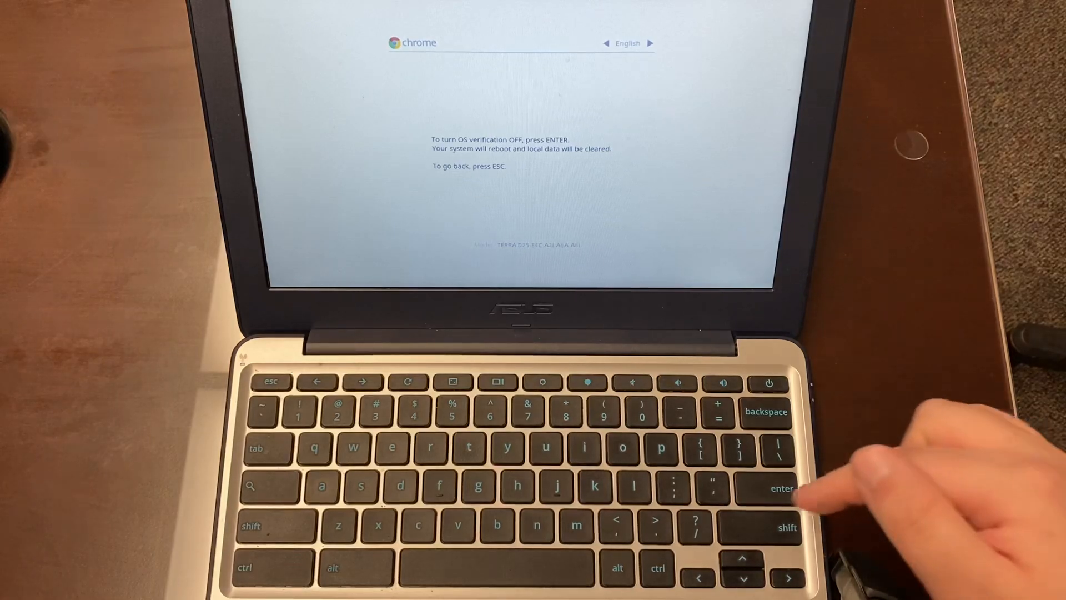
- Turn OS verification off in recovery, then re-enable it to wipe local data
{"action": "key", "text": "enter"}
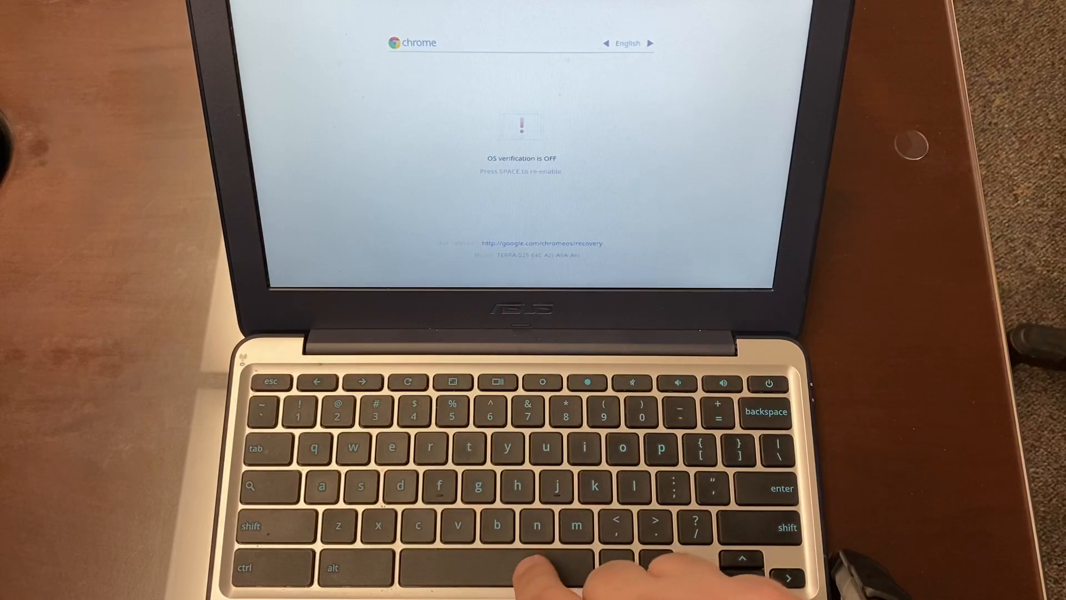
{"action": "key", "text": "space"}
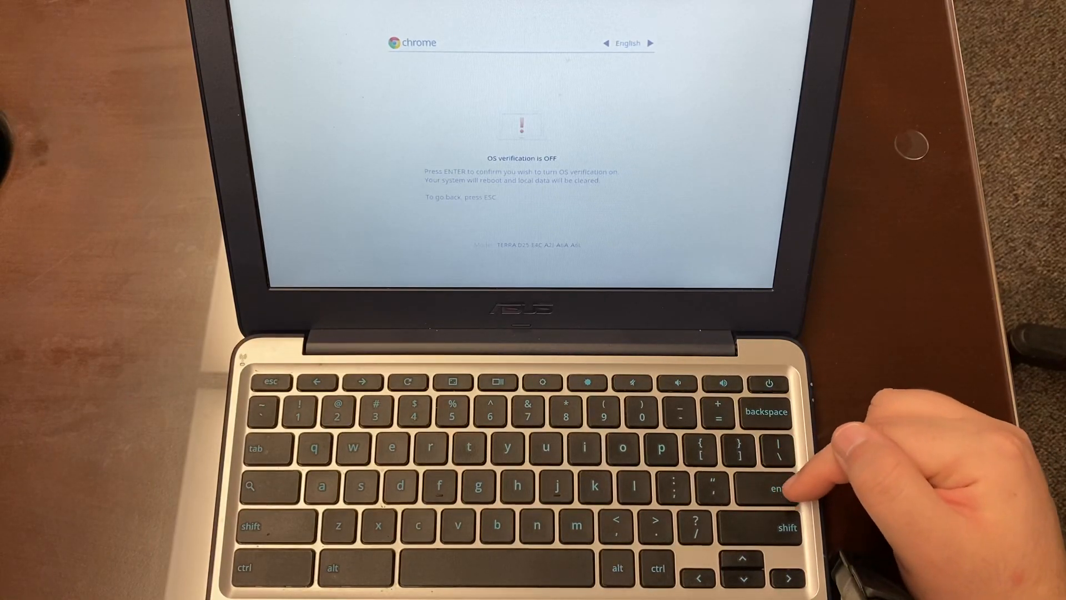
{"action": "key", "text": "enter"}
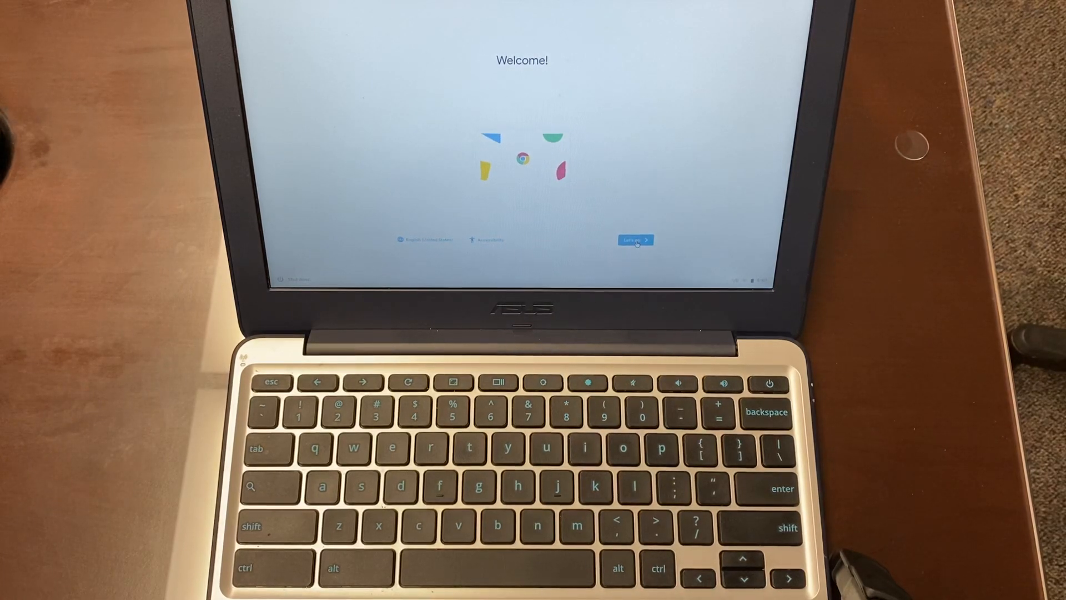
- Begin setup with Let's go and connect to the guest Wi-Fi with its password
{"action": "left_click", "coordinate": [635, 240]}
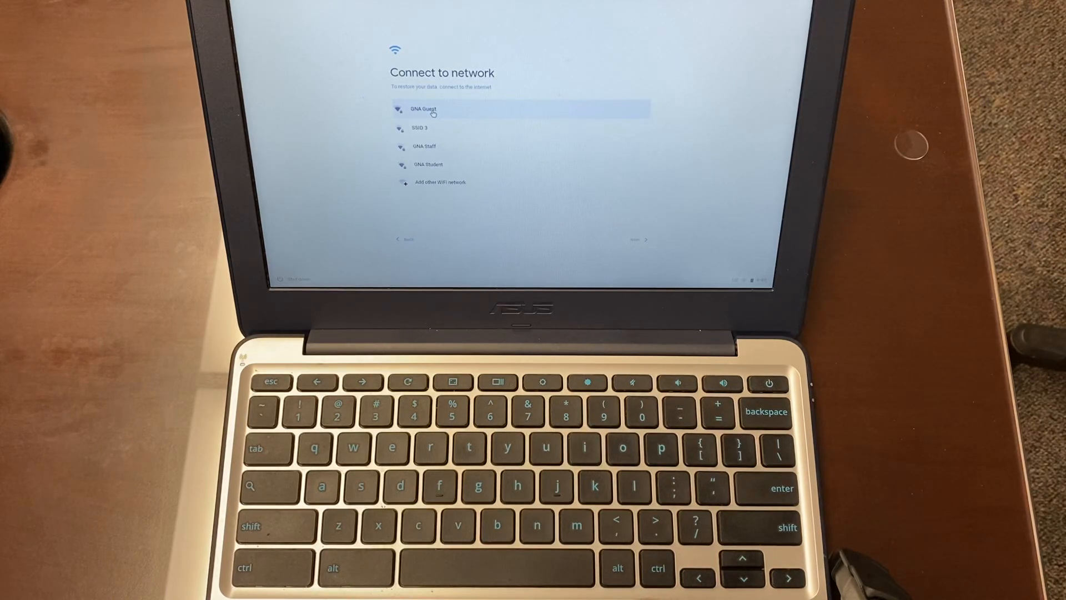
{"action": "left_click", "coordinate": [422, 108]}
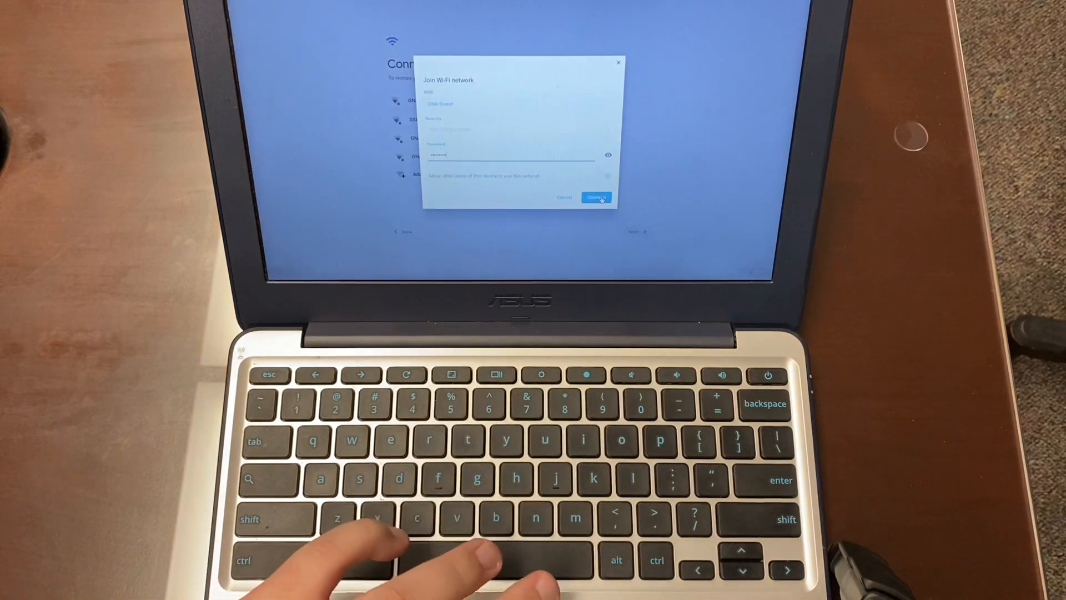
{"action": "left_click", "coordinate": [597, 197]}
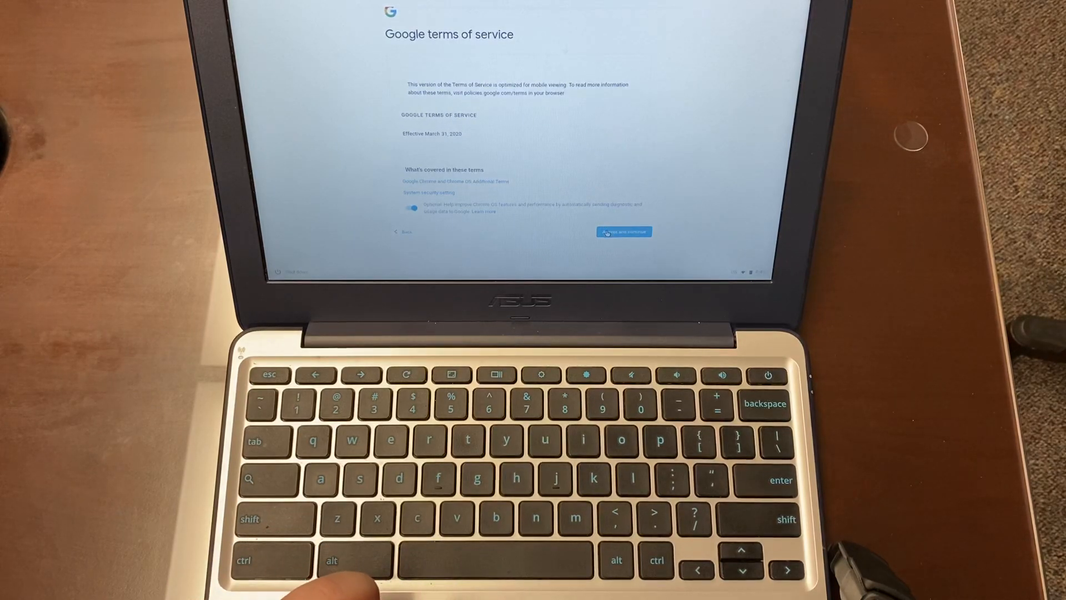
- Accept the Google terms and click Done once enterprise enrollment completes
{"action": "left_click", "coordinate": [623, 232]}
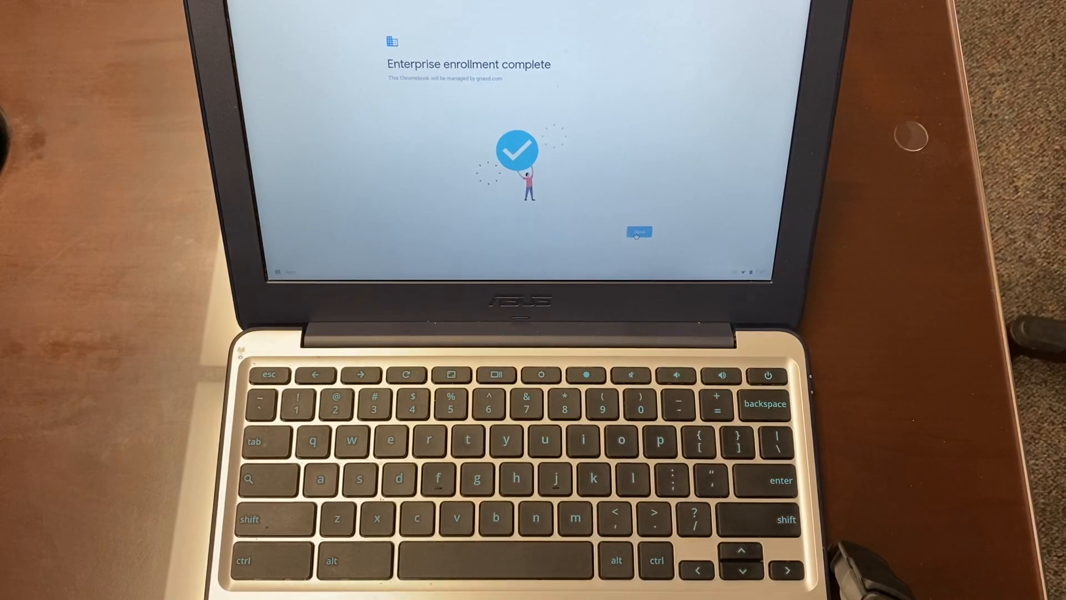
{"action": "left_click", "coordinate": [638, 233]}
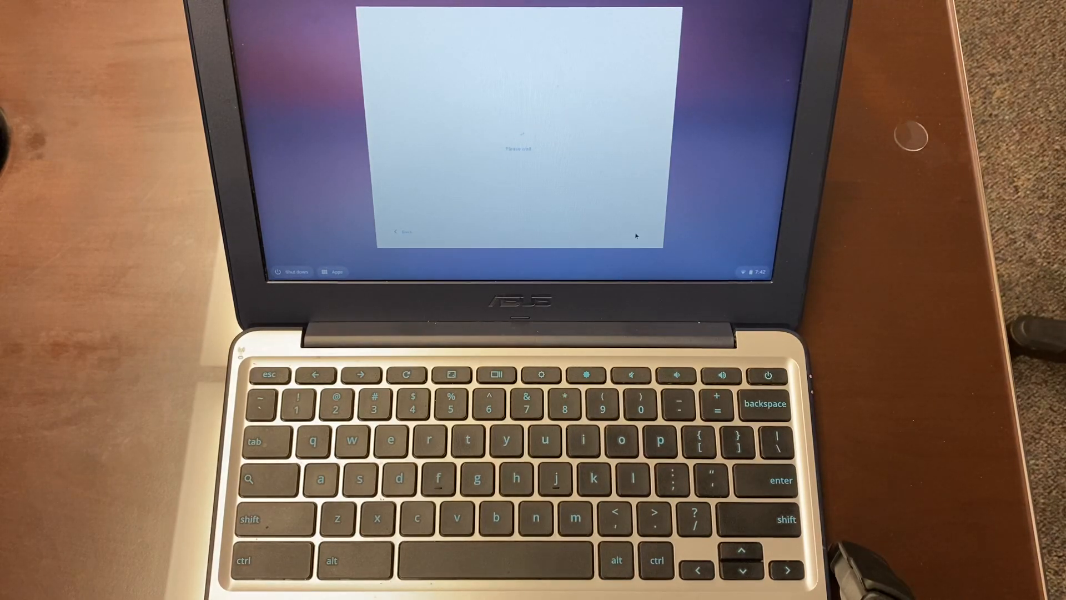